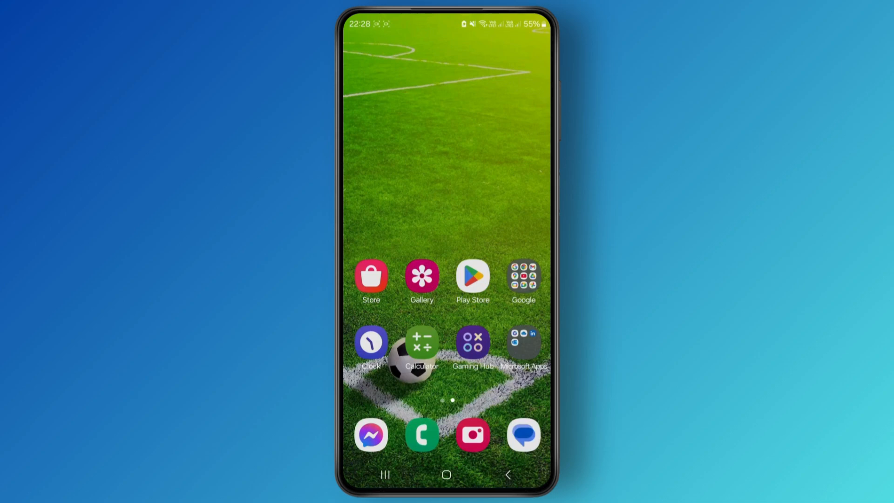
- Launch Chrome from the Android home screen to get a ready search bar
{"action": "left_click", "coordinate": [523, 277]}
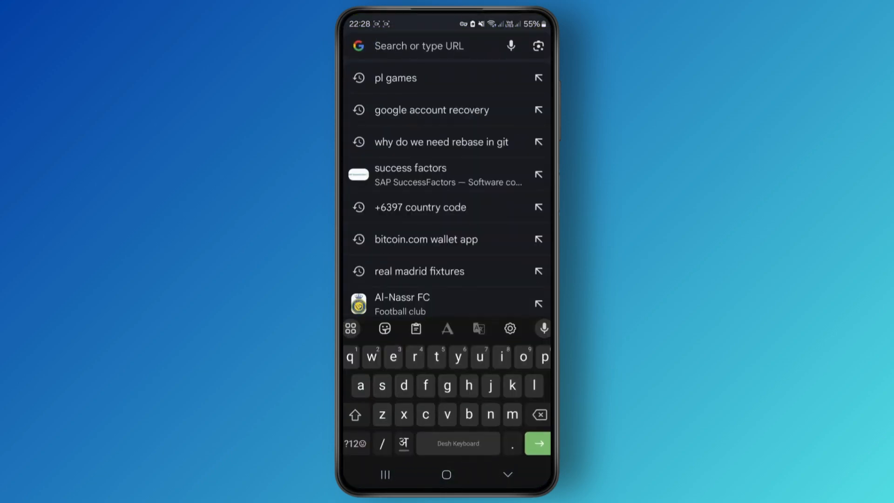
- Rerun the 'success factors' search and open SAP's sponsored SuccessFactors result
{"action": "left_click", "coordinate": [409, 167]}
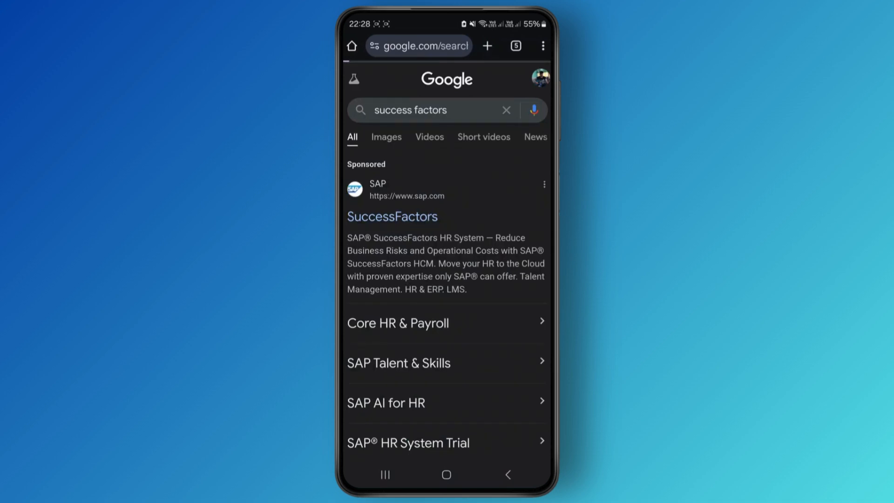
{"action": "left_click", "coordinate": [391, 216]}
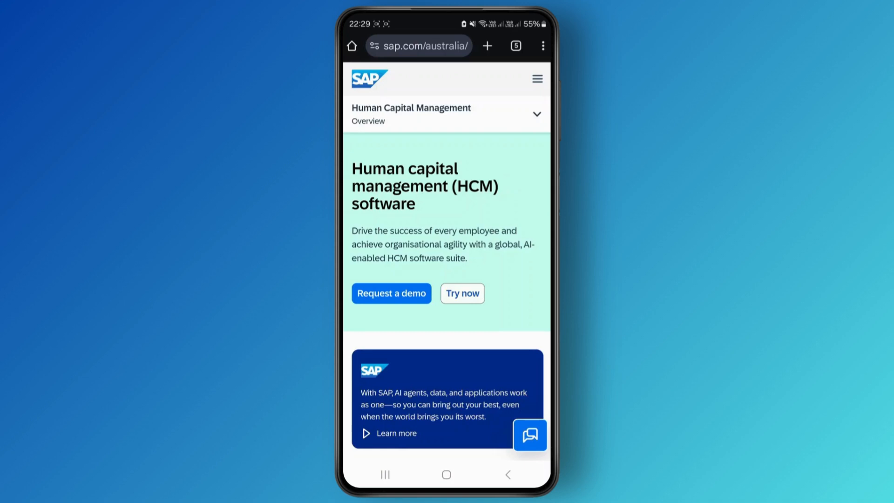
- Open the 'Access your SAP account' login prompt via the site's navigation menu
{"action": "left_click", "coordinate": [535, 78]}
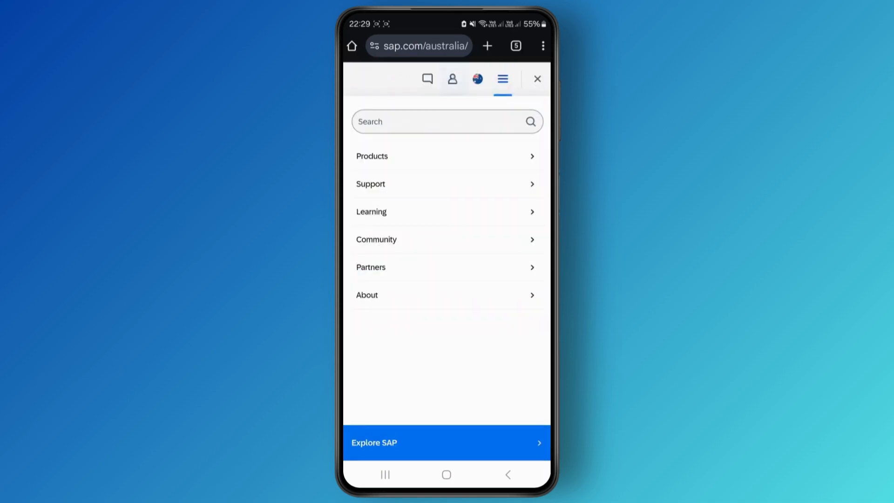
{"action": "left_click", "coordinate": [451, 79]}
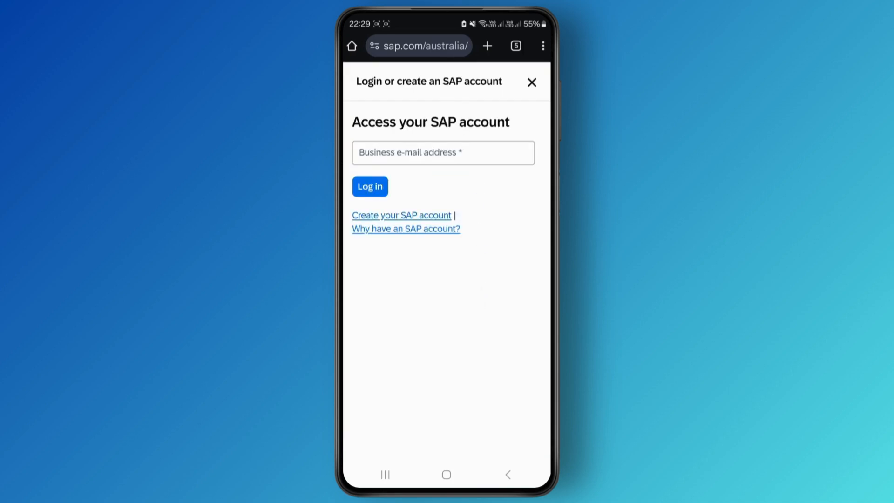
{"action": "left_click", "coordinate": [443, 152]}
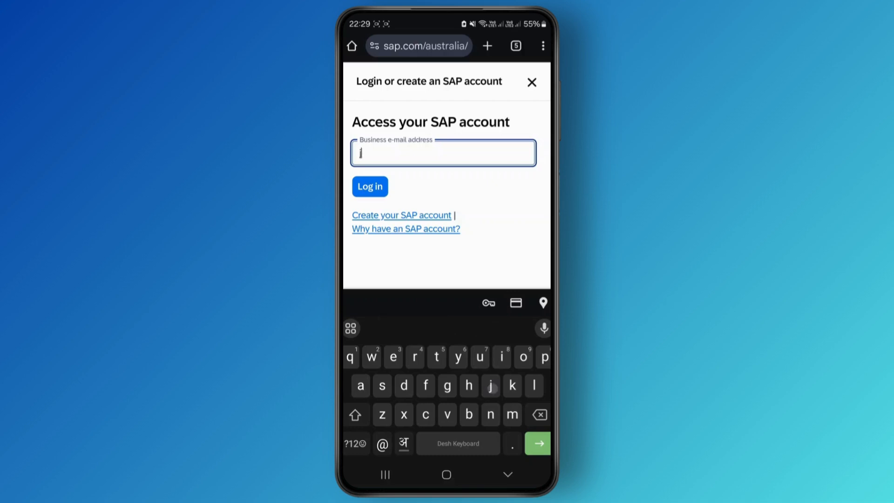
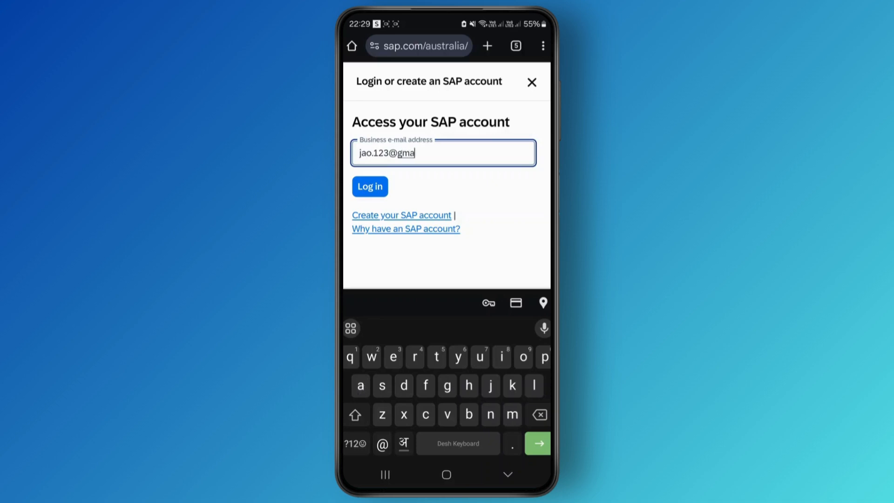